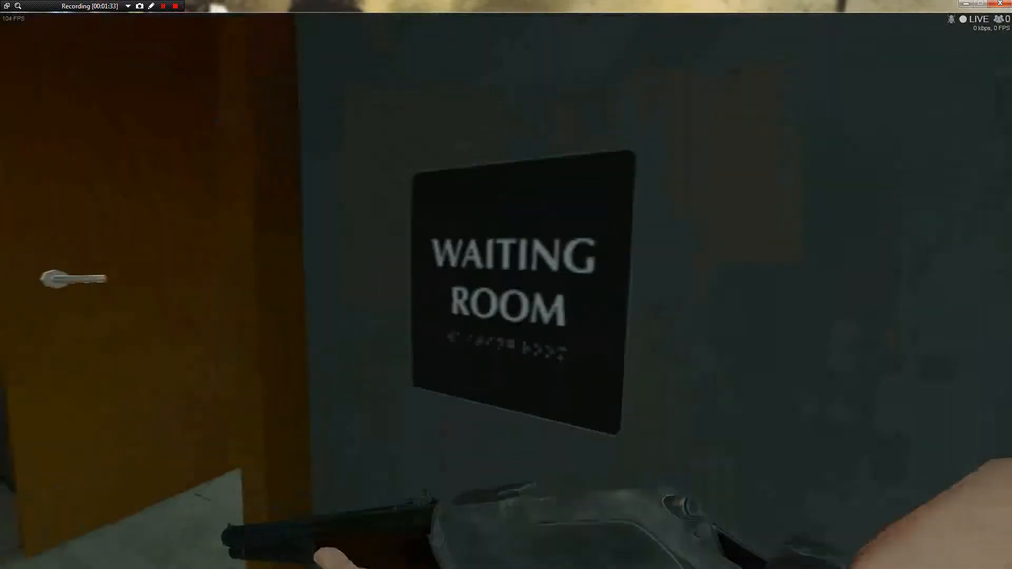
pyautogui.moveTo(506, 284)
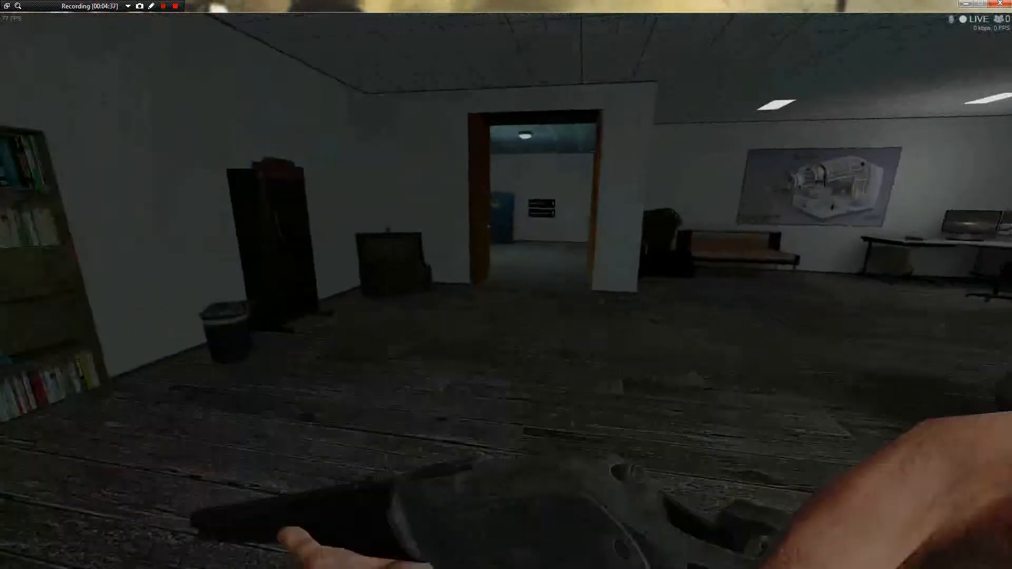
pyautogui.moveTo(506, 285)
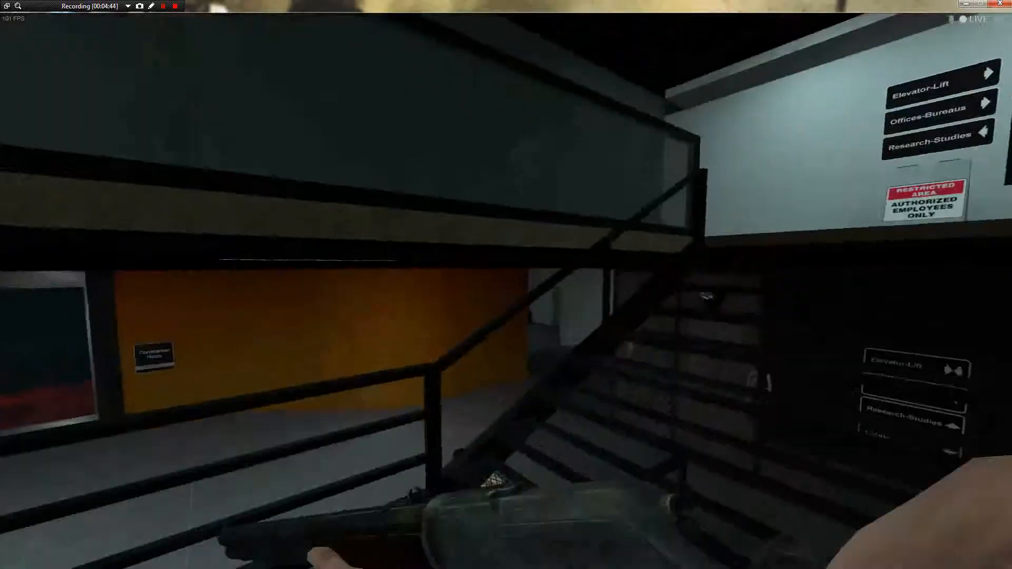
pyautogui.moveTo(506, 285)
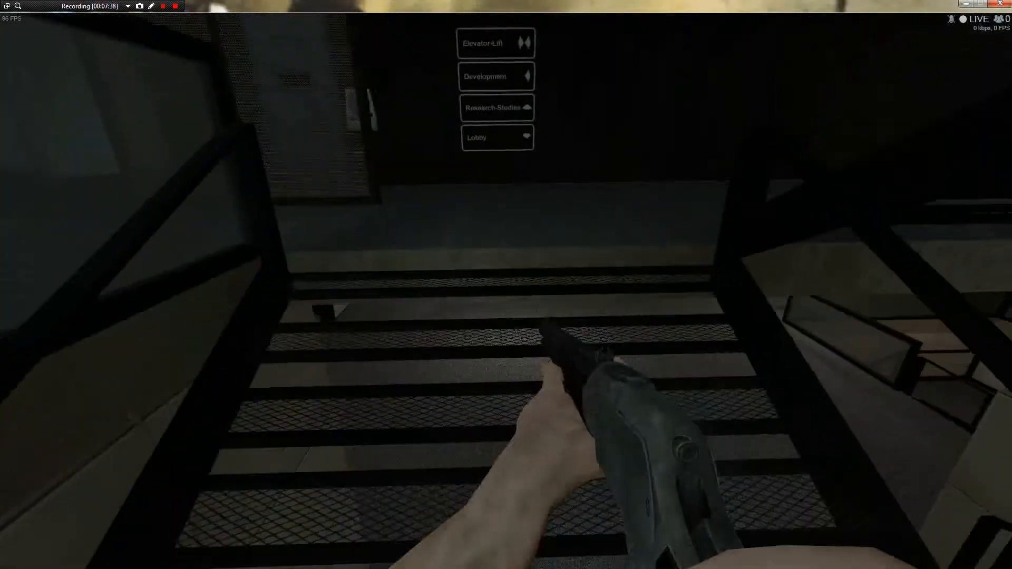
pyautogui.moveTo(506, 285)
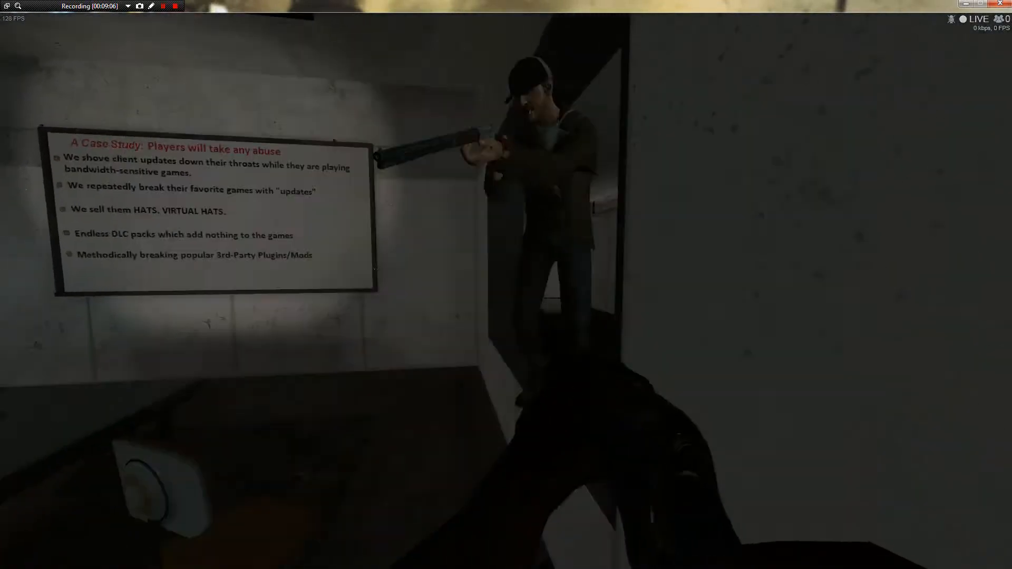
# Step: Check the scoreboard while joining the PVP Deathmatch Unlimited Ammo server
pyautogui.press('tab')
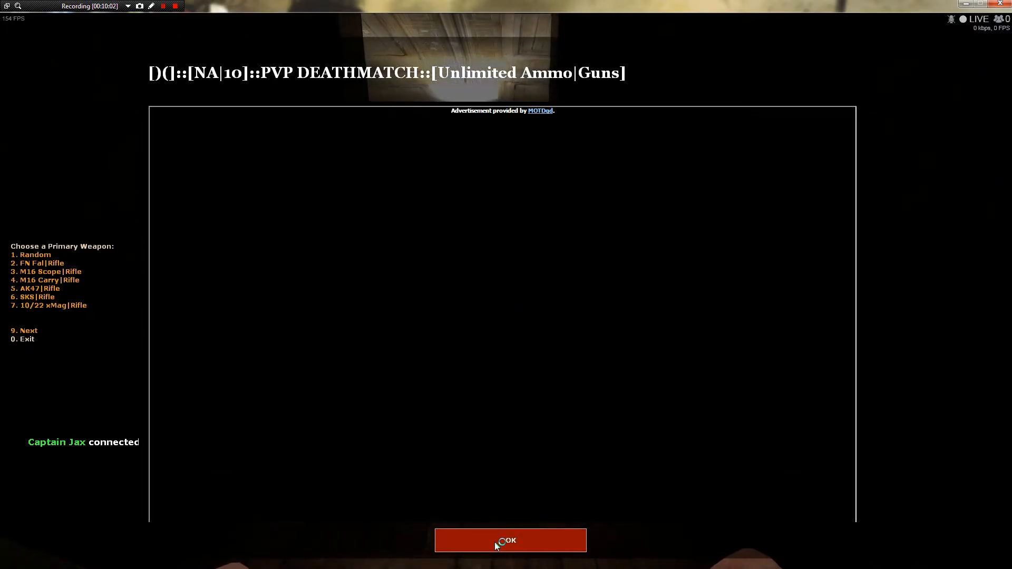
# Step: Dismiss the server MOTD and show page two of the primary weapon list
pyautogui.click(510, 539)
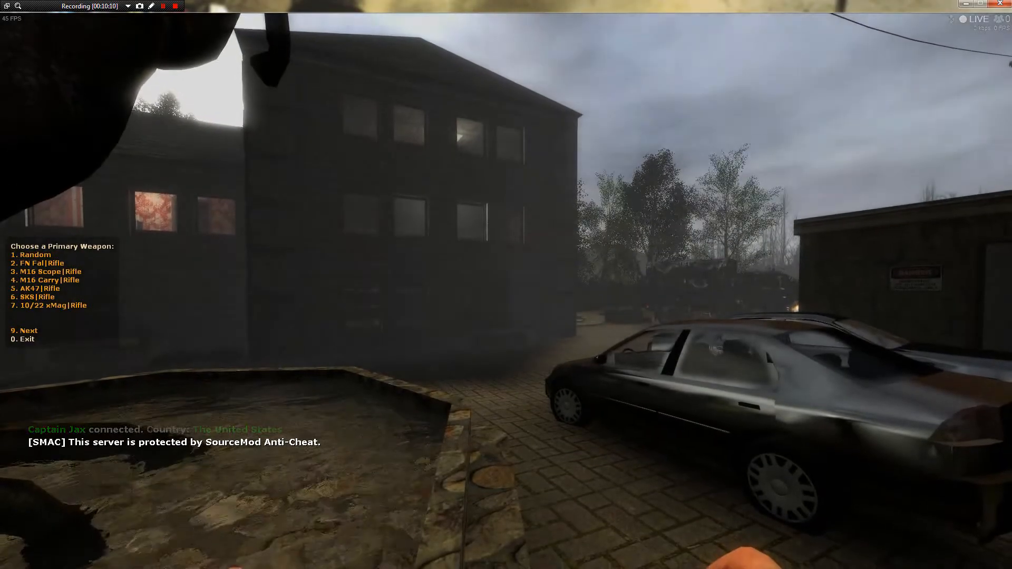
pyautogui.press('9')
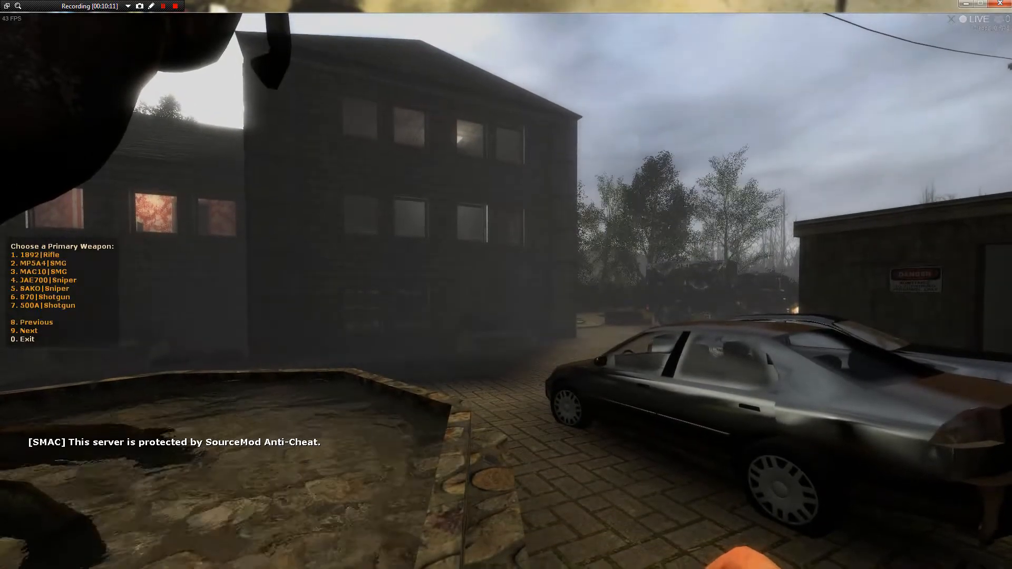